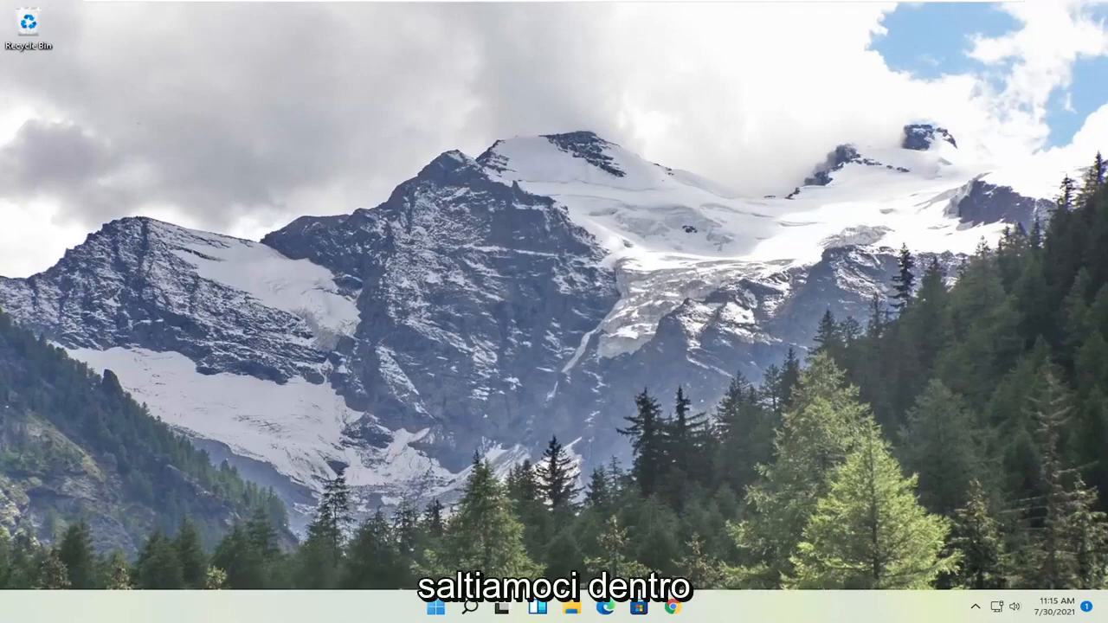
- Launch Command Prompt as administrator via a Start search for 'cmd' and approve the UAC prompt
left_click(436, 606)
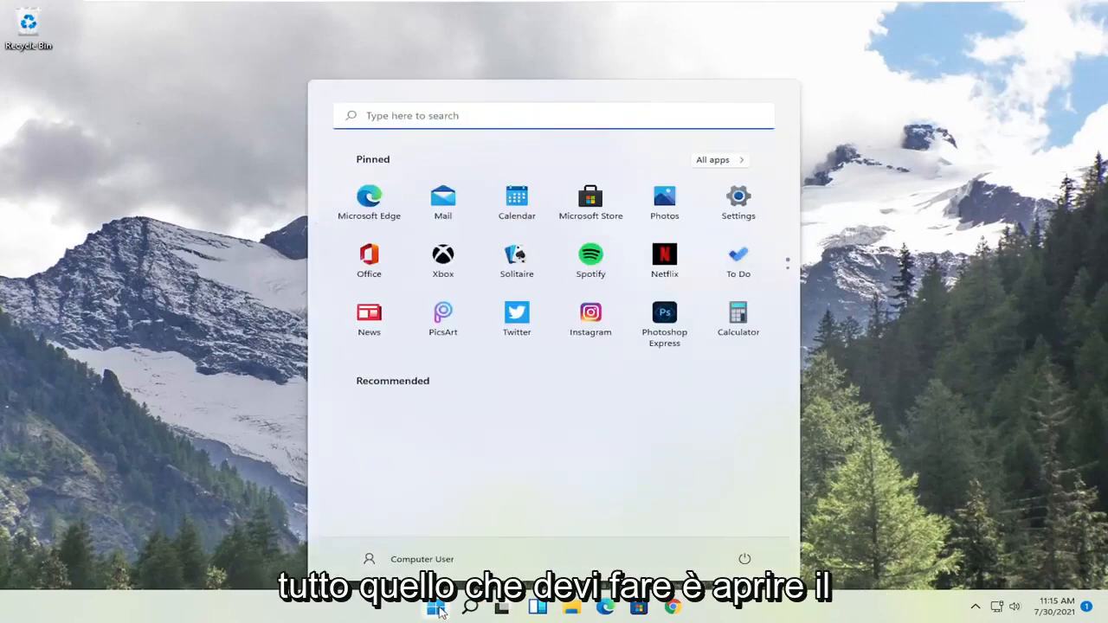
type("cmd")
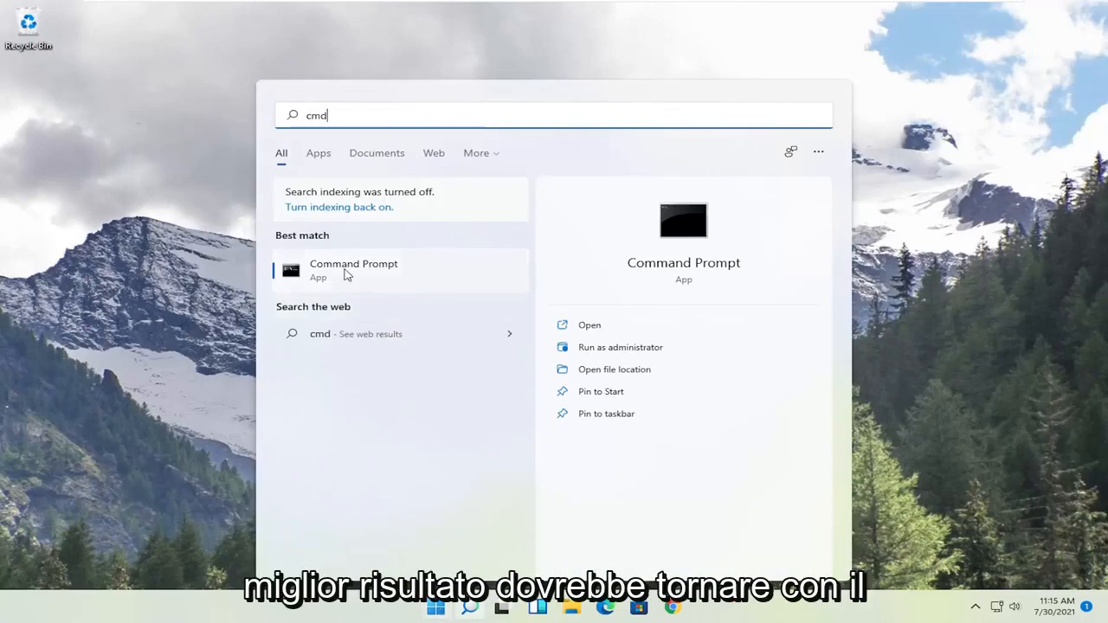
right_click(354, 269)
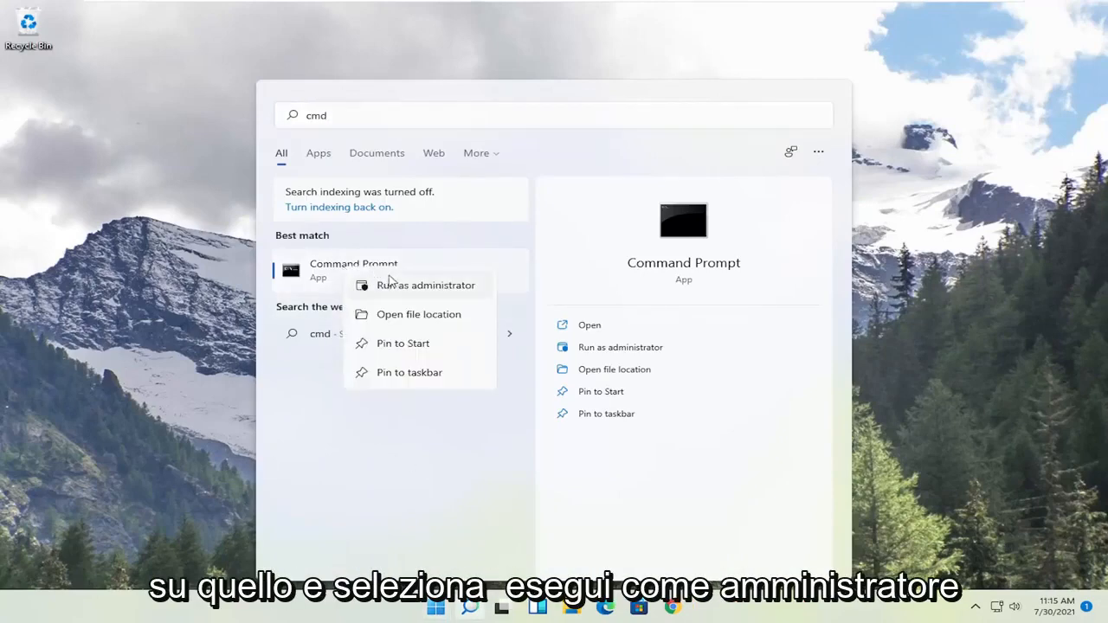
left_click(425, 283)
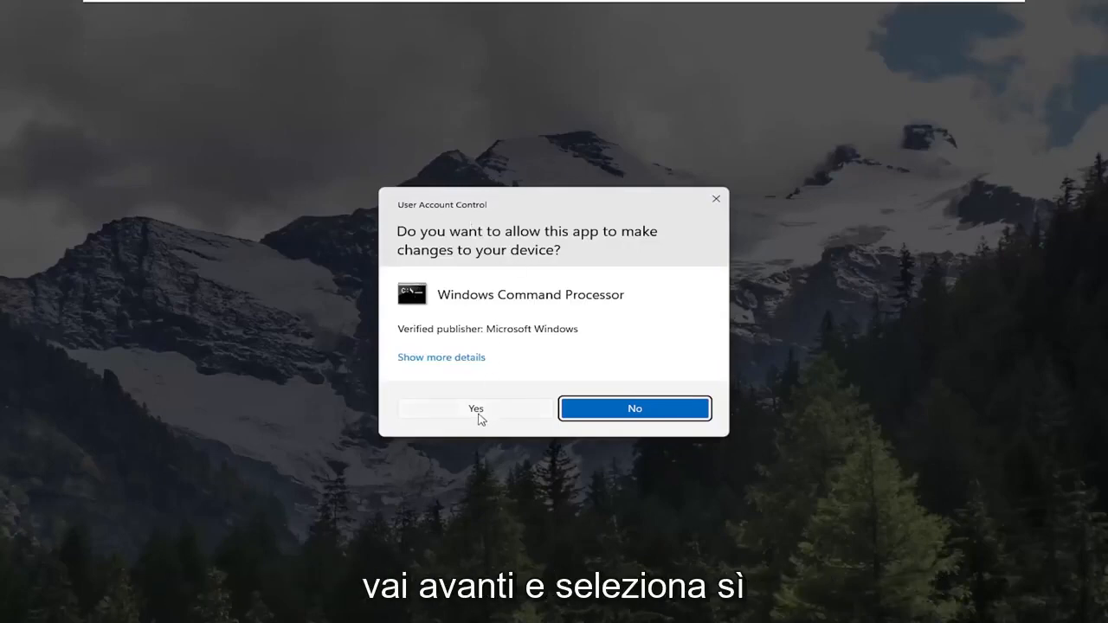
left_click(474, 408)
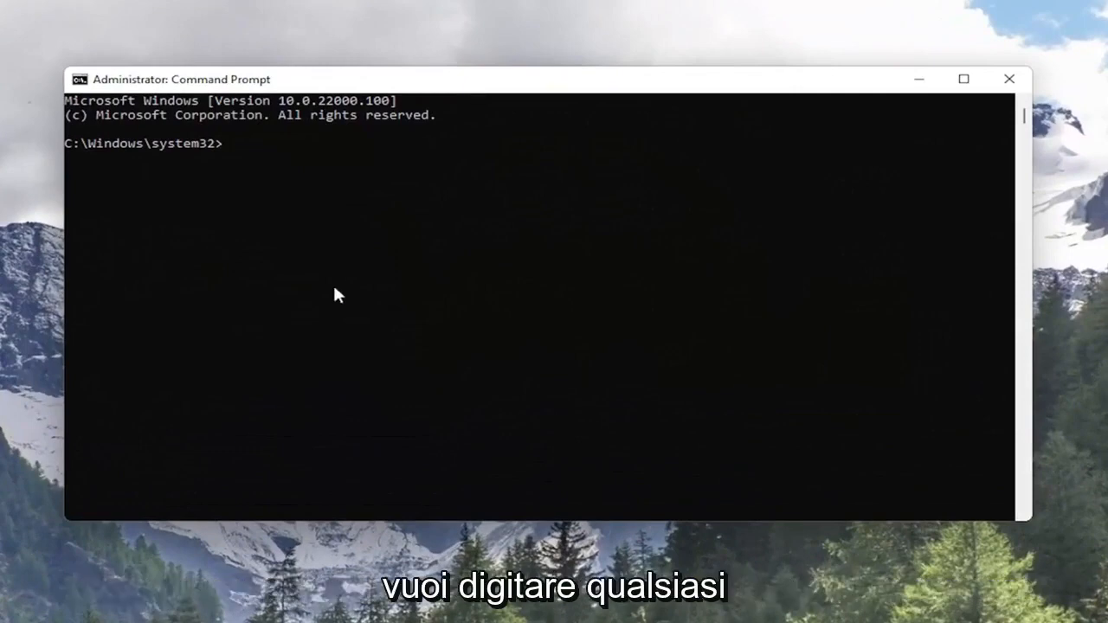
- Run the 'netsh winsock reset' command to reset the Winsock catalog
type("netsh winsock reset")
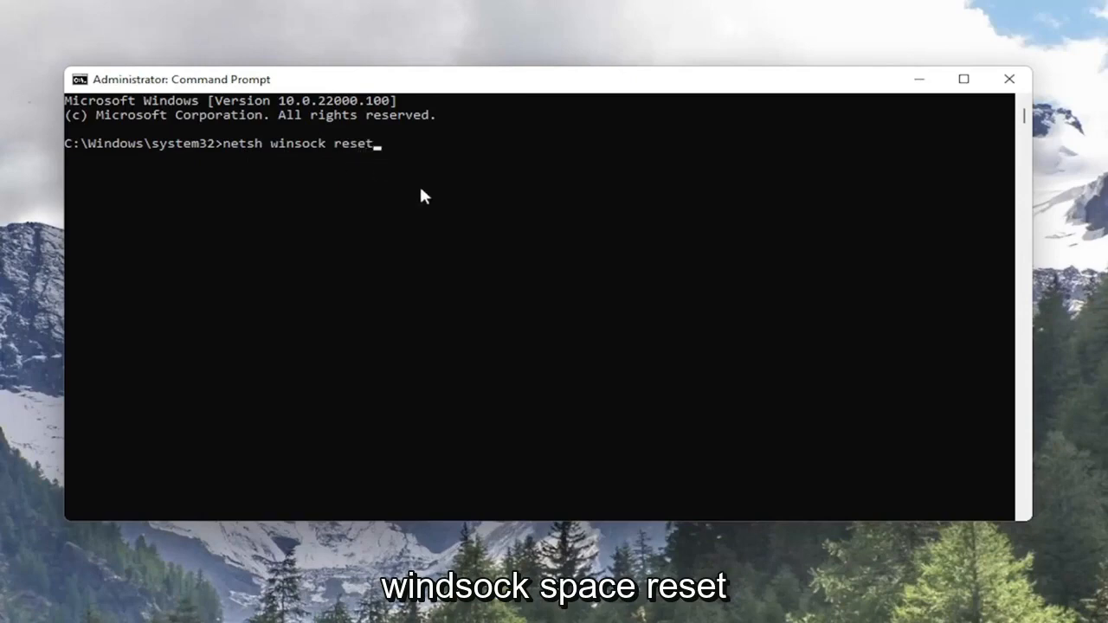
key("enter")
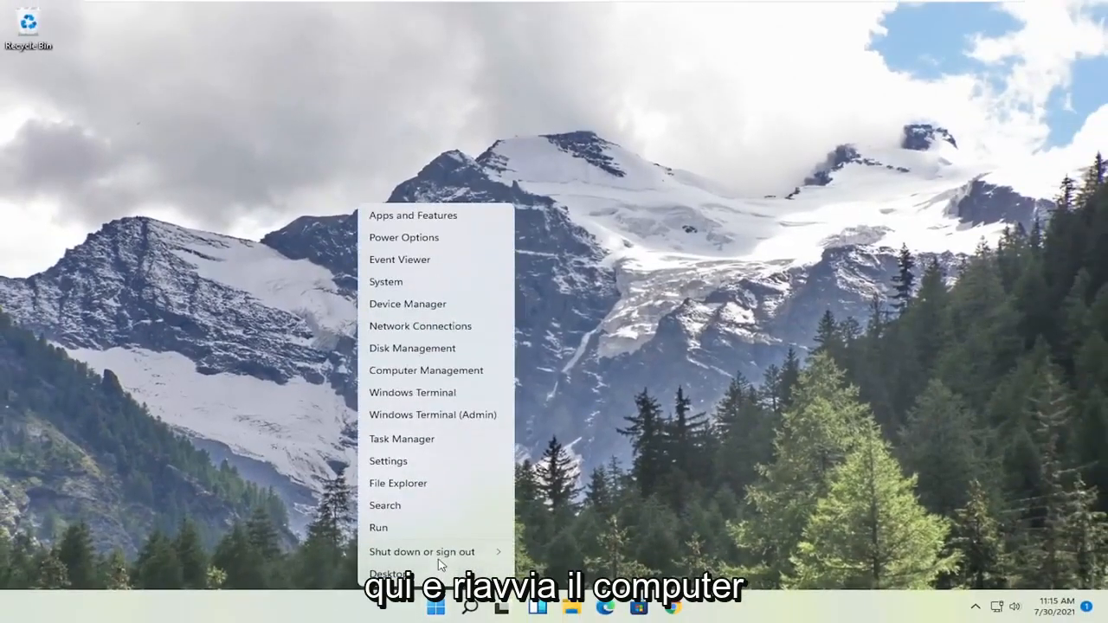
- Restart the computer so the Winsock reset takes effect
left_click(422, 551)
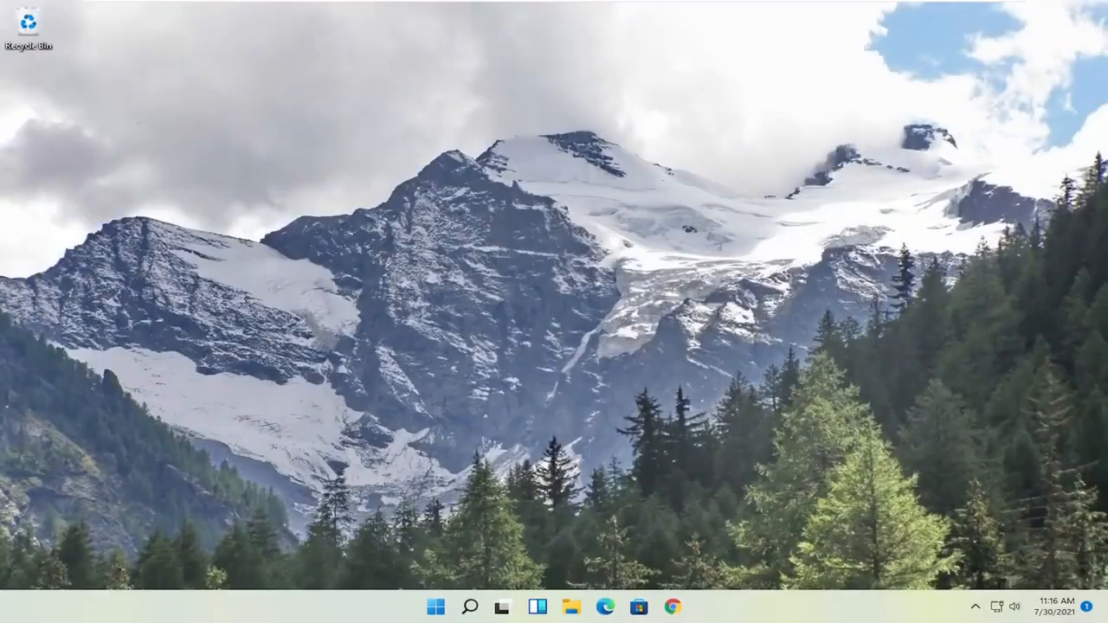
mouse_move(523, 407)
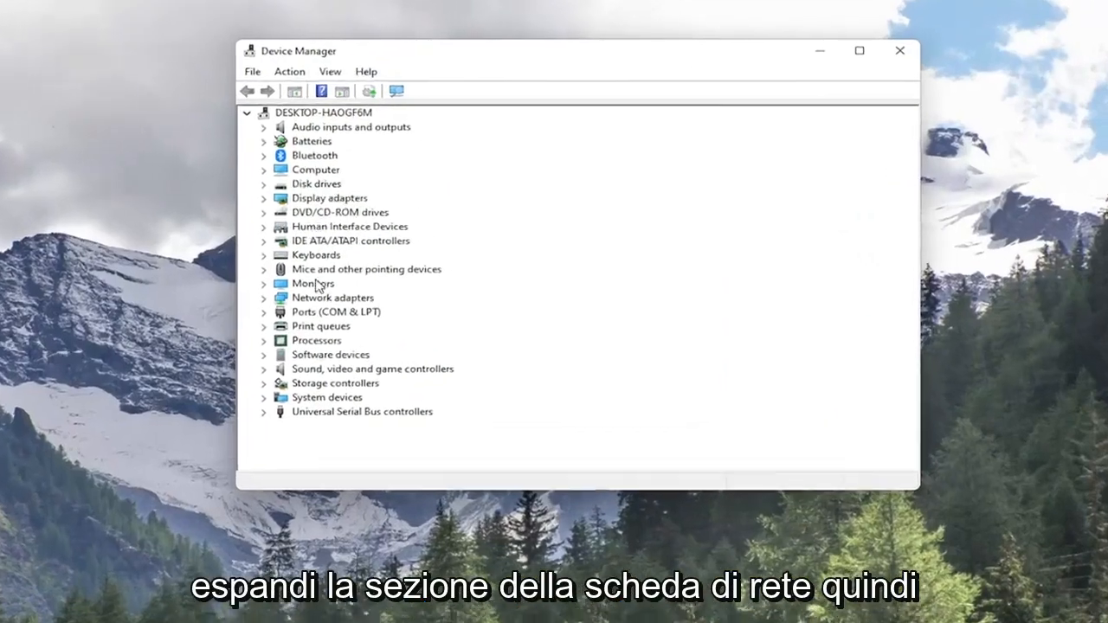
- Uninstall the Intel(R) 82574L Gigabit Network Connection under Network adapters and confirm
left_click(263, 298)
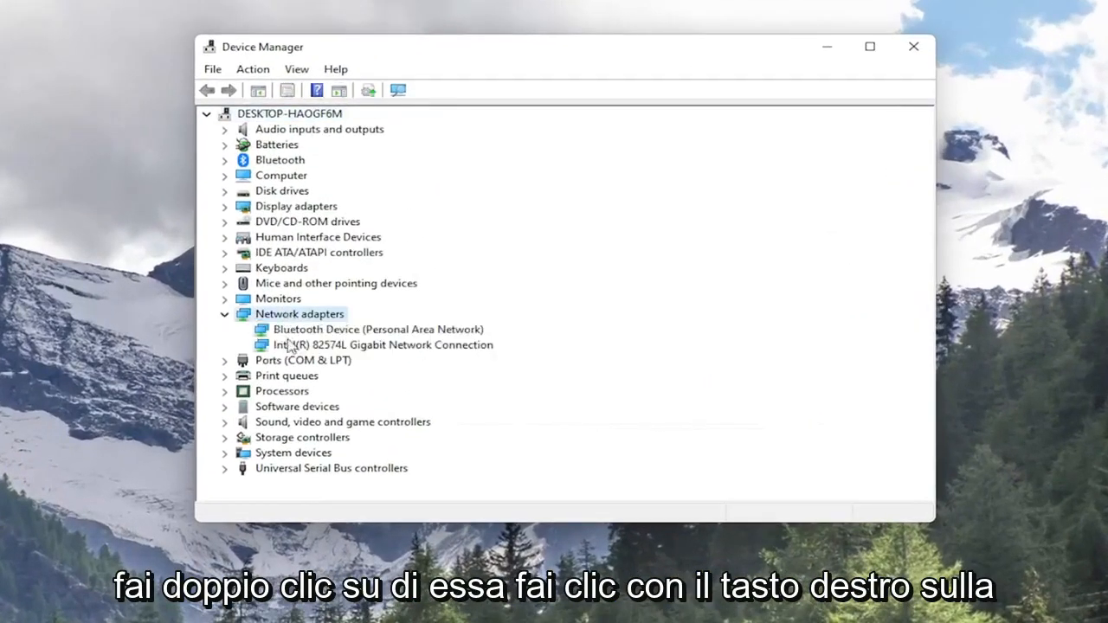
right_click(385, 344)
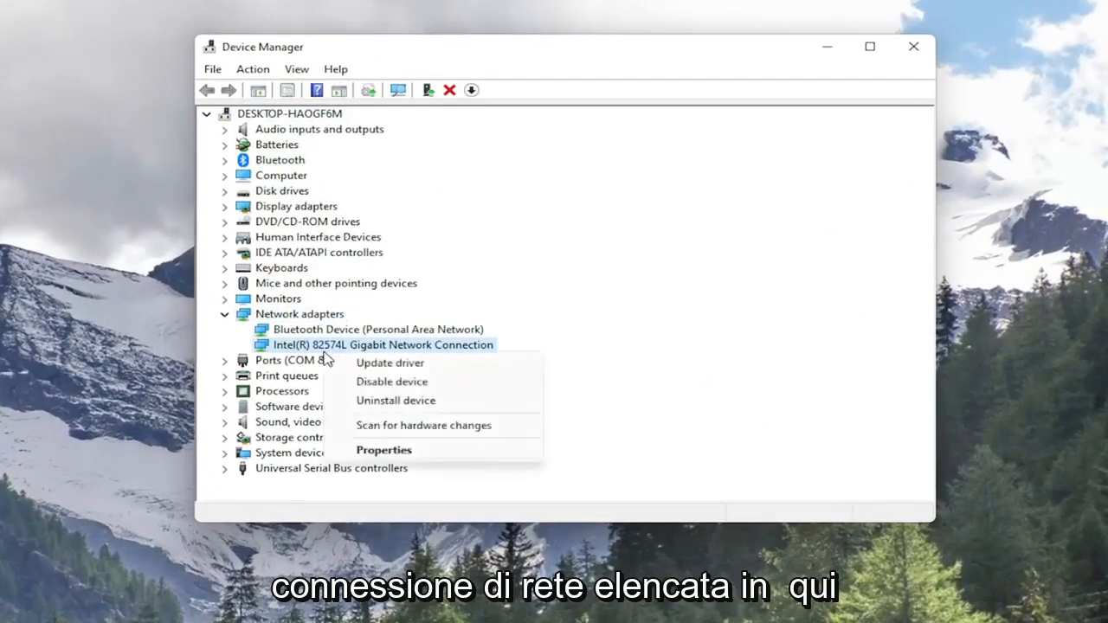
left_click(395, 400)
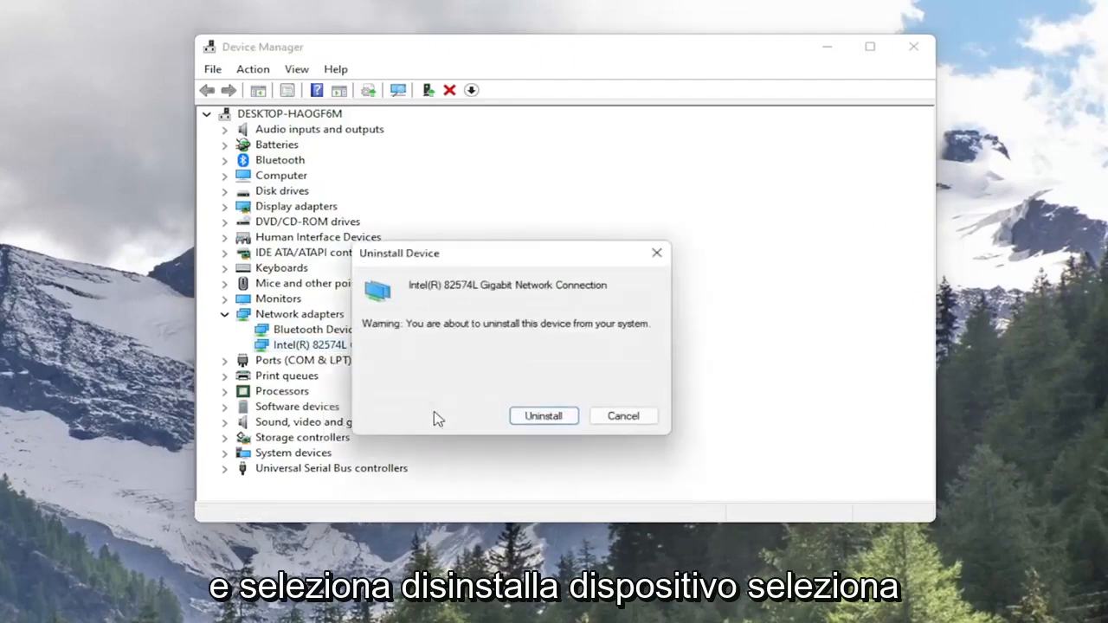
left_click(544, 416)
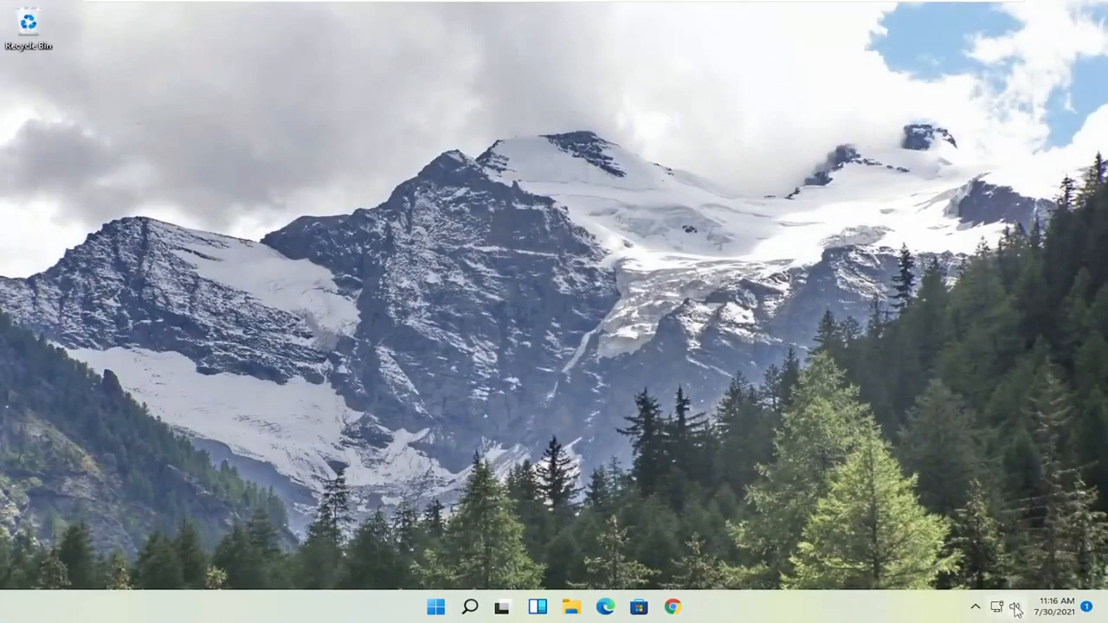
- Check the taskbar network status shows not connected, then launch Settings via a Start search
left_click(997, 606)
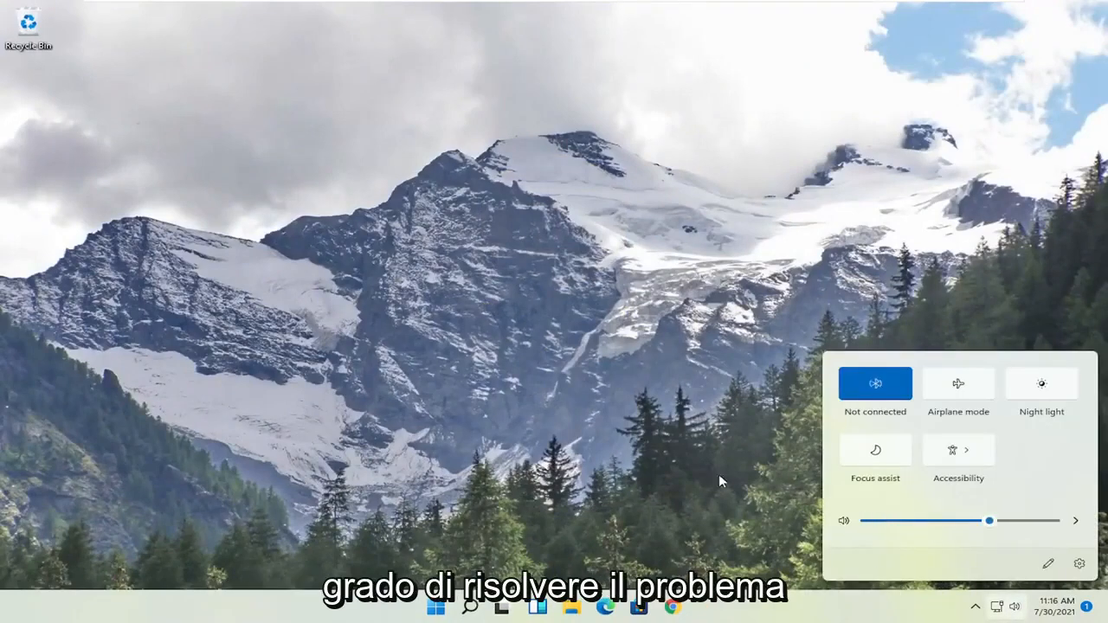
left_click(557, 450)
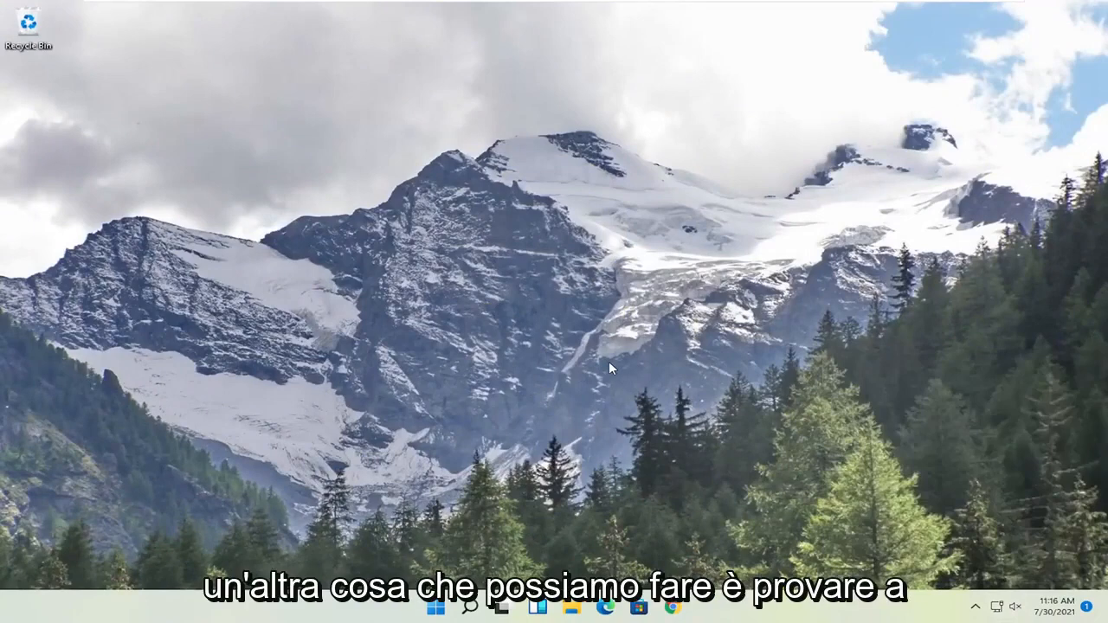
mouse_move(253, 551)
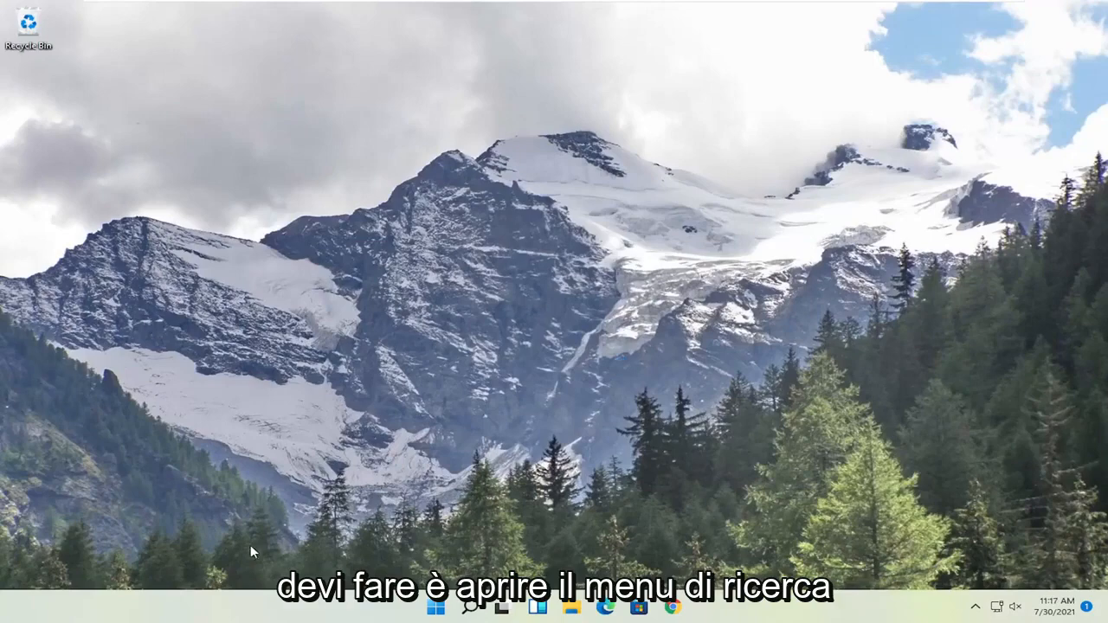
left_click(438, 605)
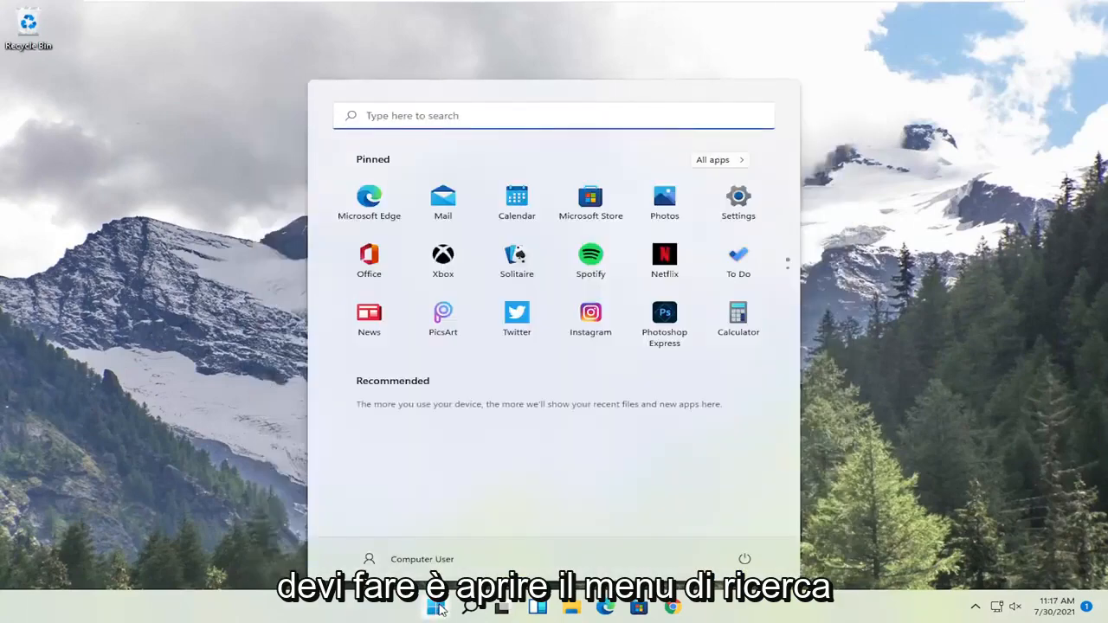
type("settings")
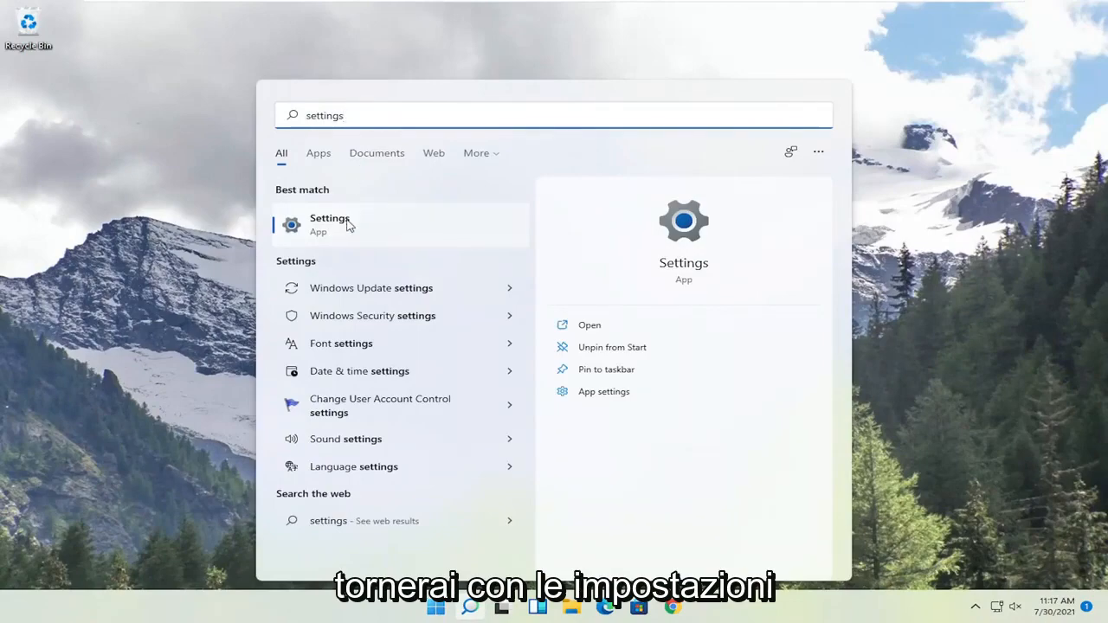
left_click(329, 225)
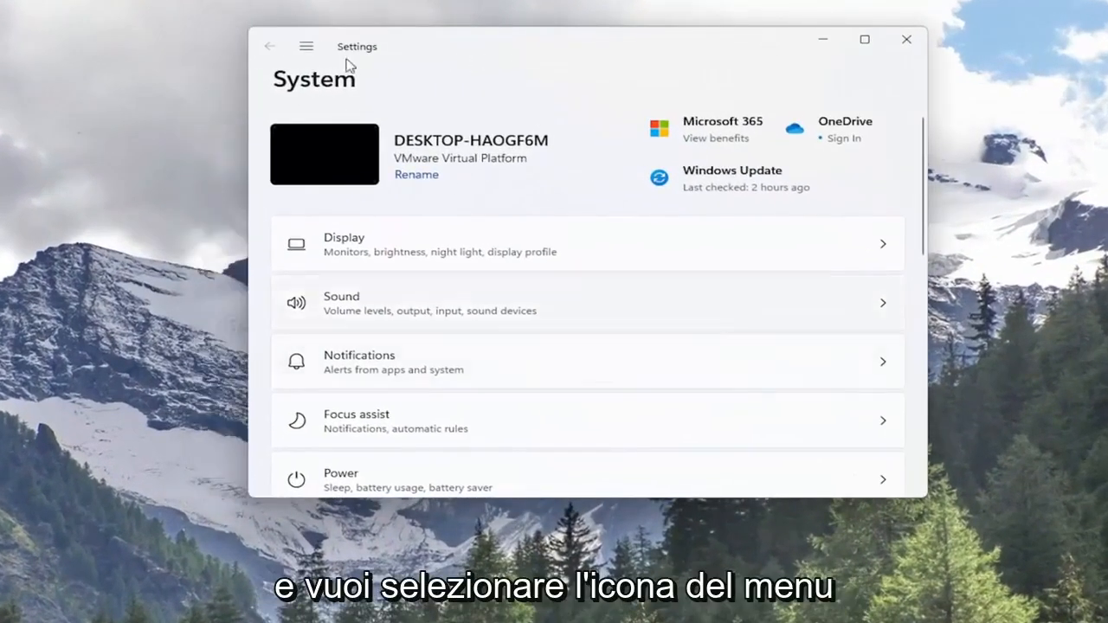
- Go to the Network & internet category from the Settings navigation menu
left_click(306, 45)
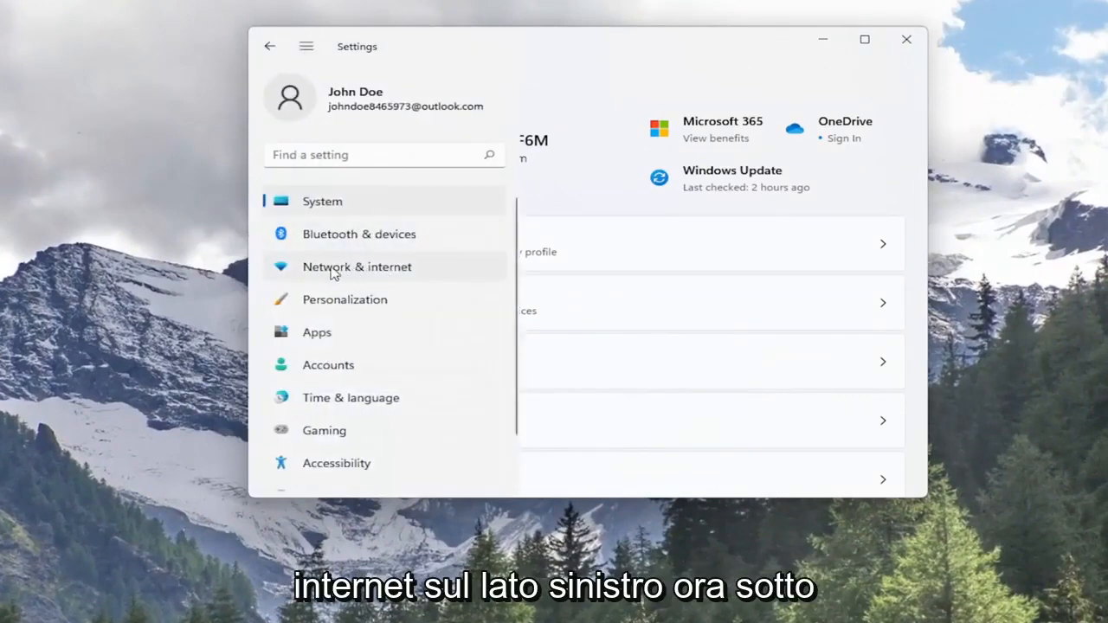
left_click(356, 267)
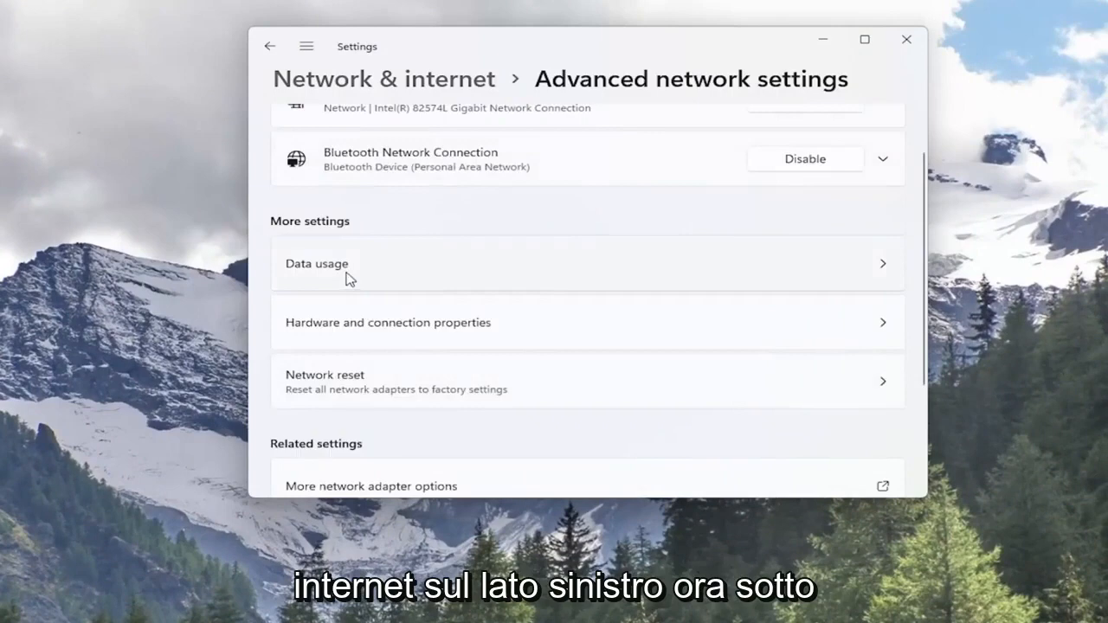
mouse_move(362, 397)
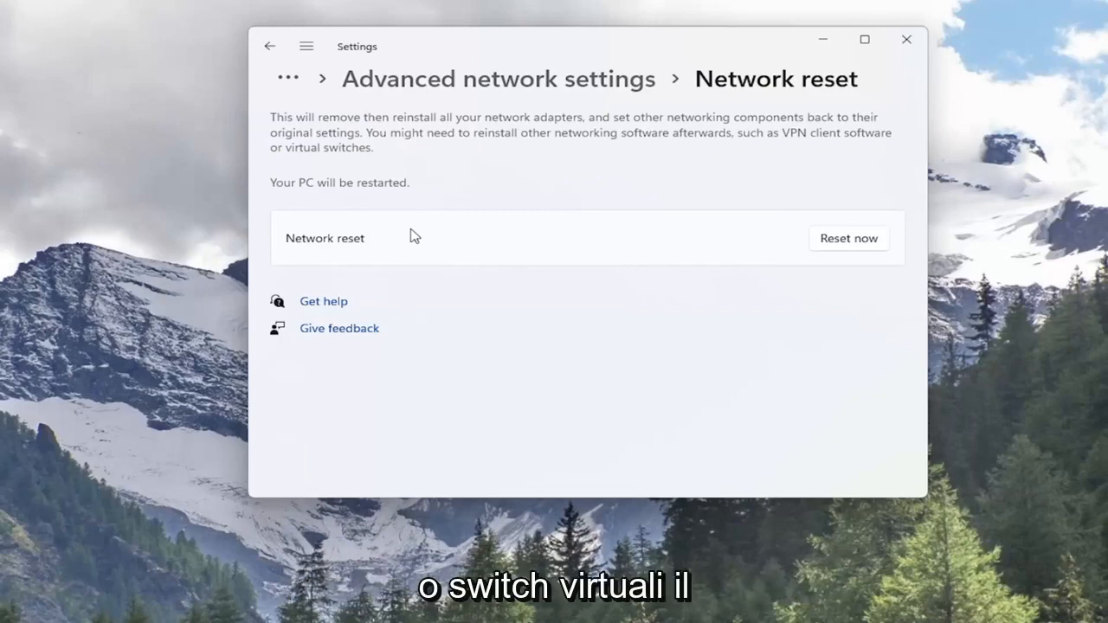
mouse_move(391, 204)
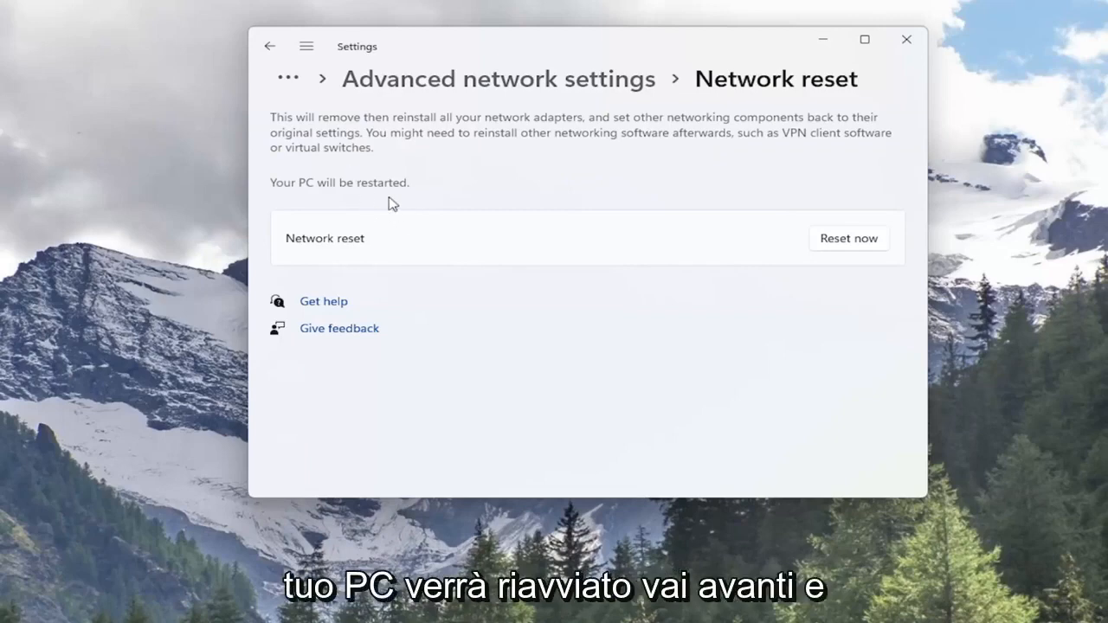
mouse_move(855, 252)
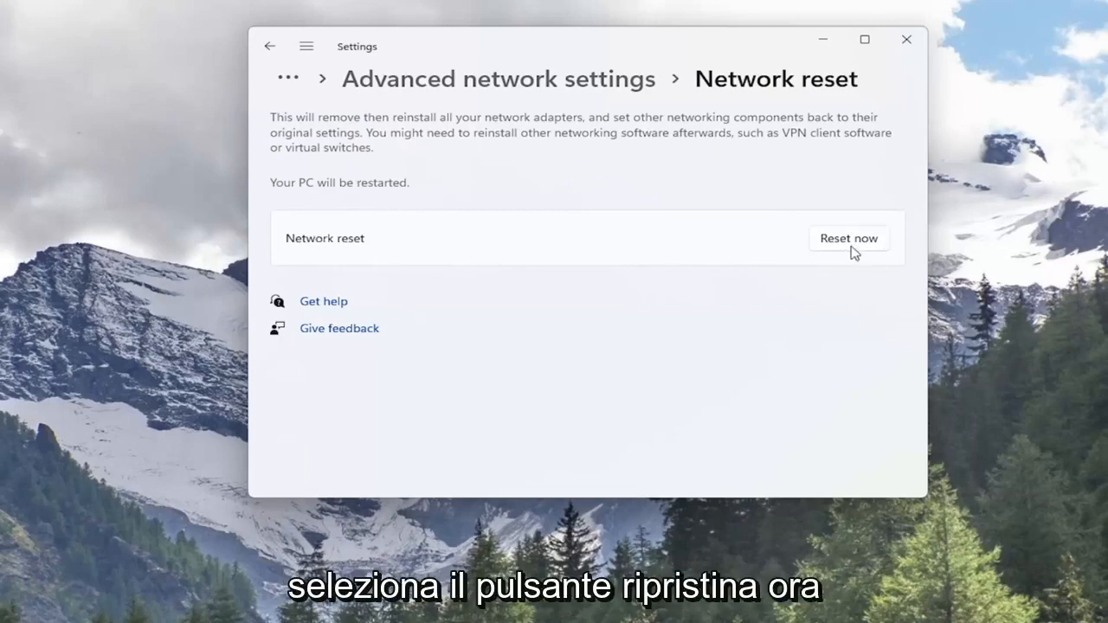
- Start the network reset with Reset now, confirm Yes, and close the sign-out warning
left_click(848, 239)
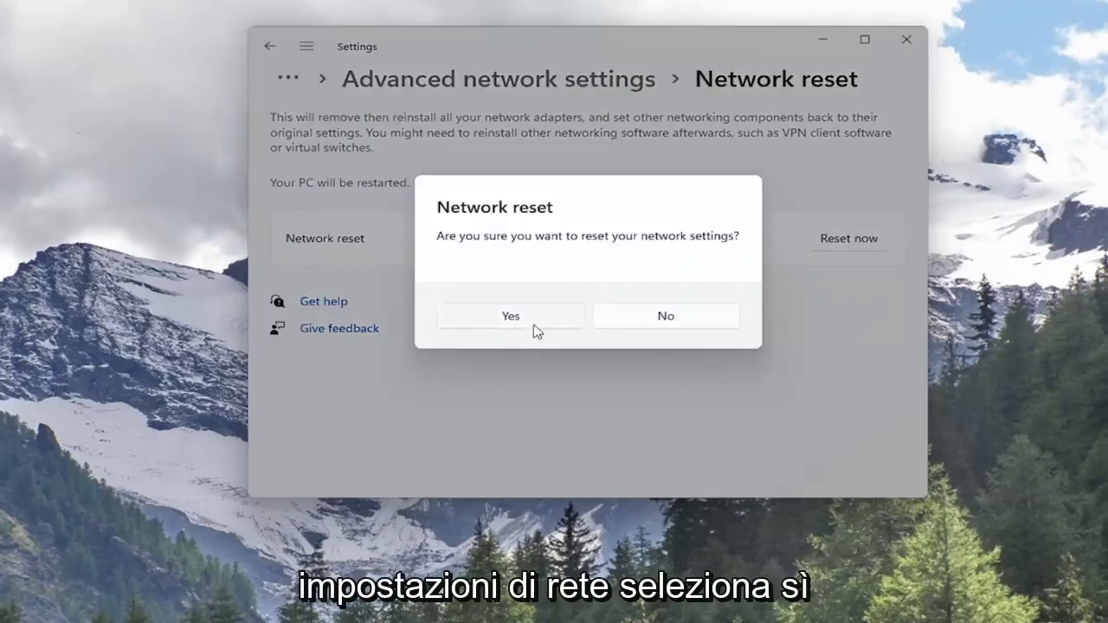
left_click(509, 315)
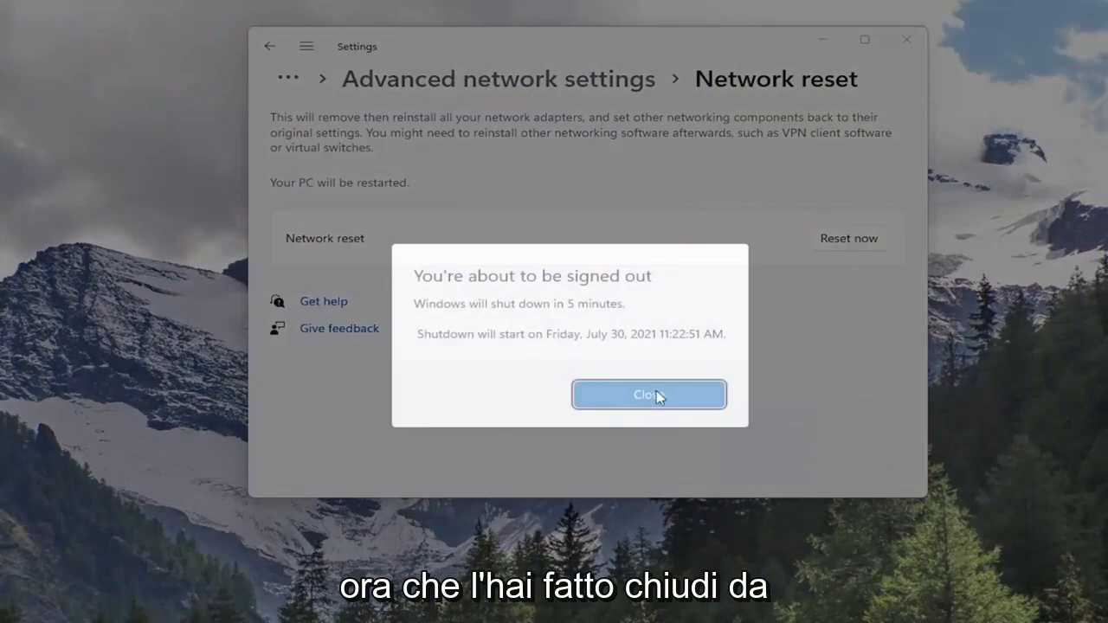
left_click(648, 395)
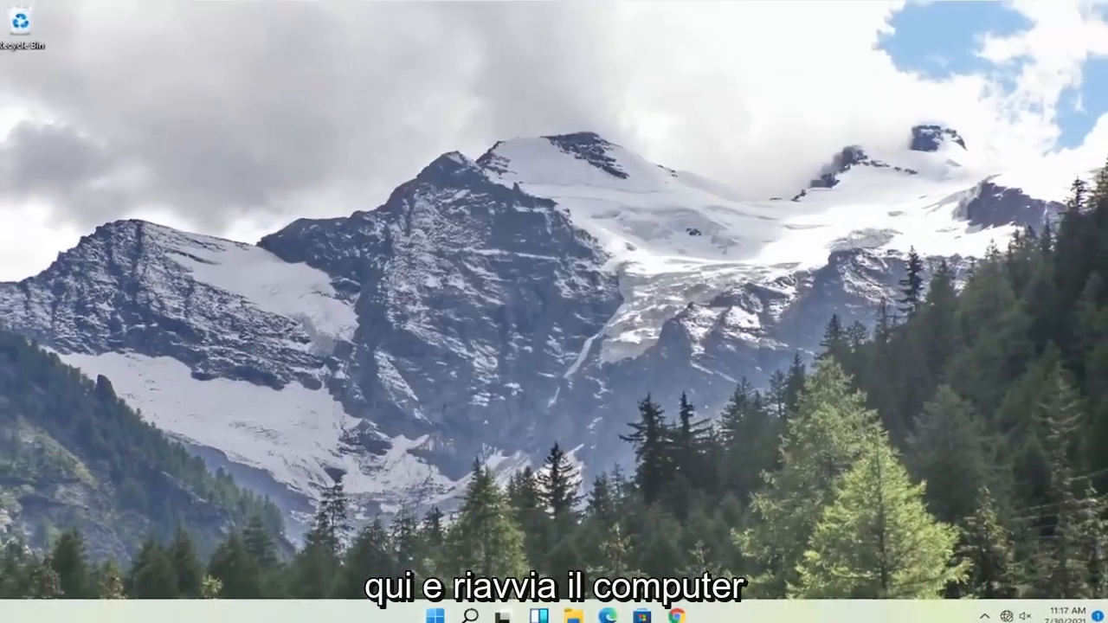